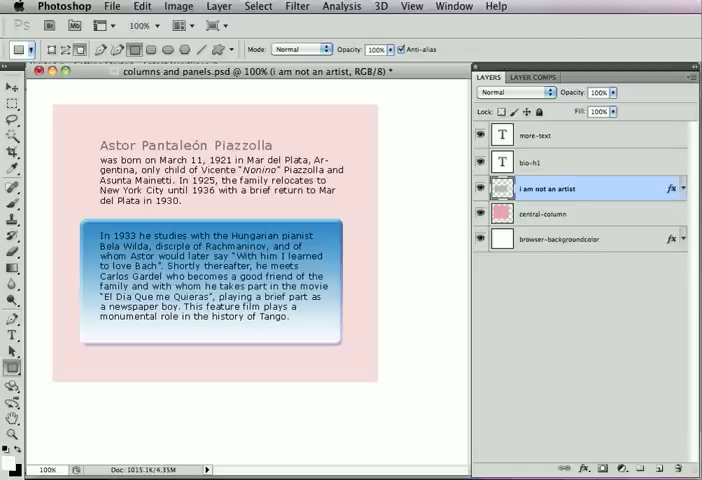
Step: Select layers and toggle visibility of 'i am not an artist' to place the pale orange rectangle layer
left_click(540, 136)
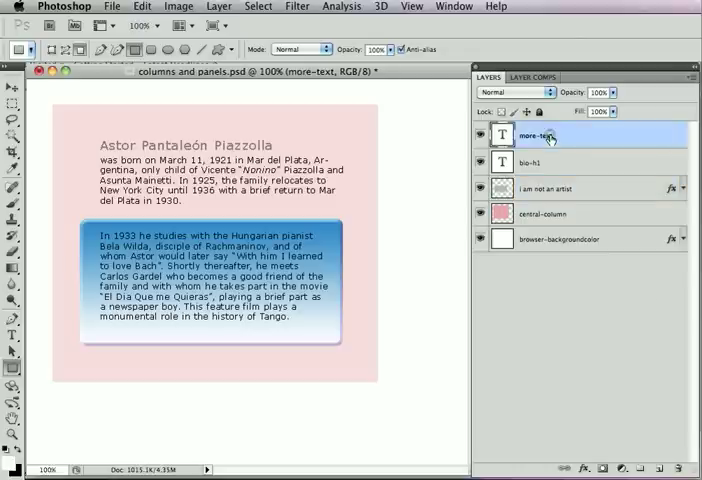
left_click(532, 160)
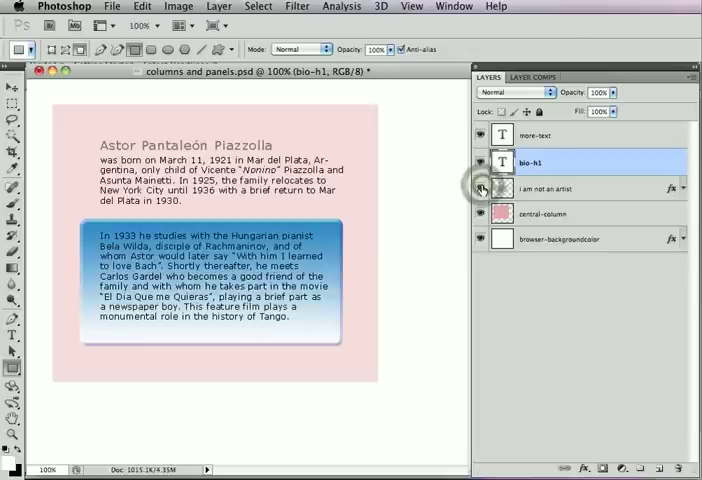
mouse_move(484, 188)
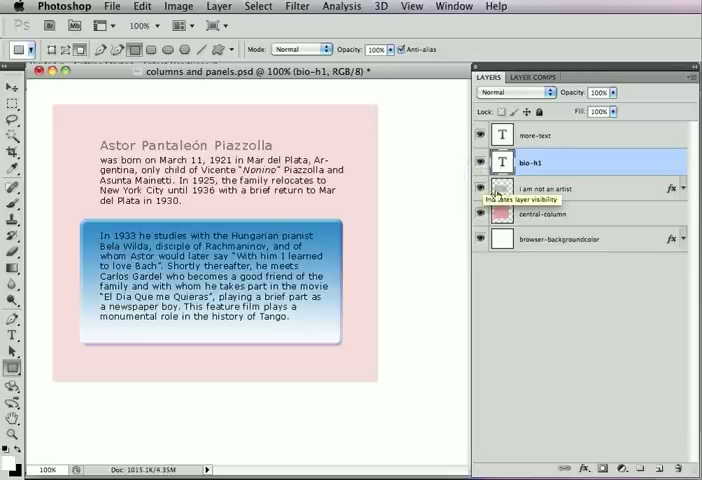
left_click(480, 188)
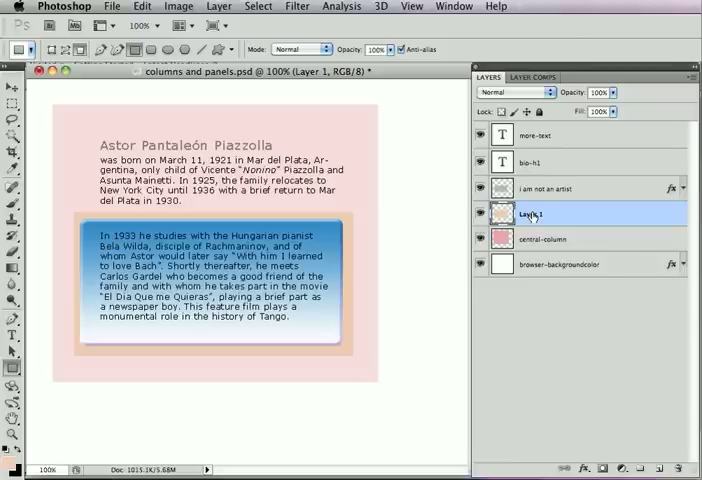
Step: Rename Layer 1 to 'some-panel' in the Layers panel
double_click(536, 212)
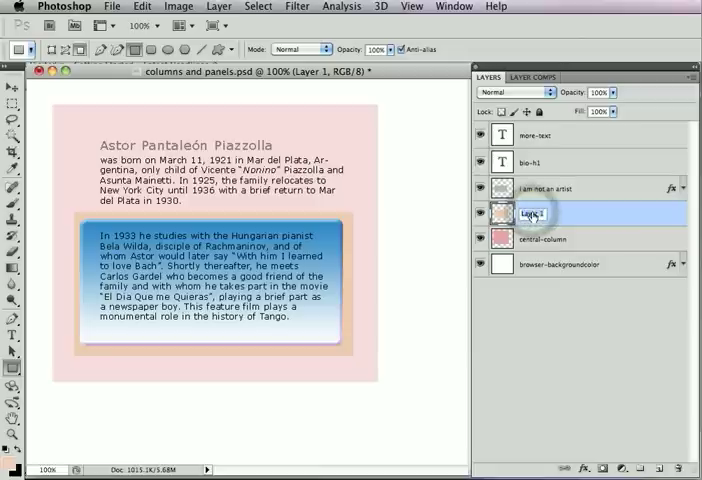
type("some-panel")
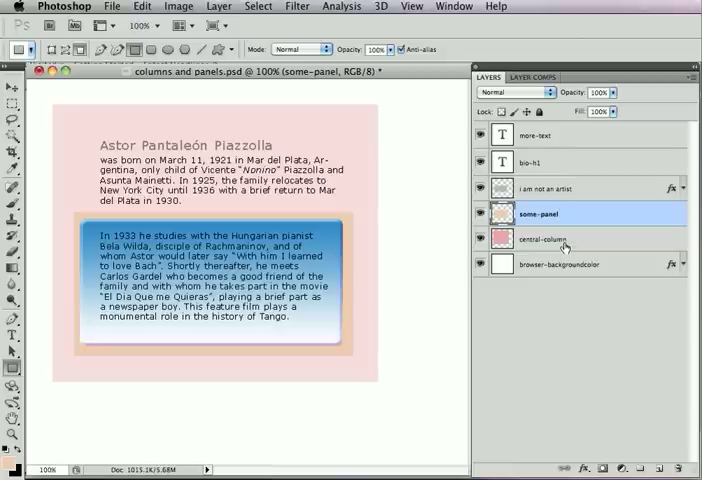
Step: Select the central-column layer and launch SiteGrinder via File > Automate
left_click(544, 240)
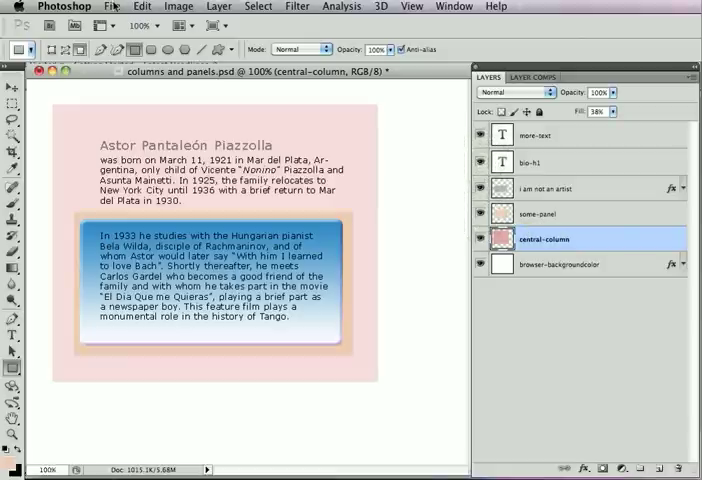
left_click(112, 6)
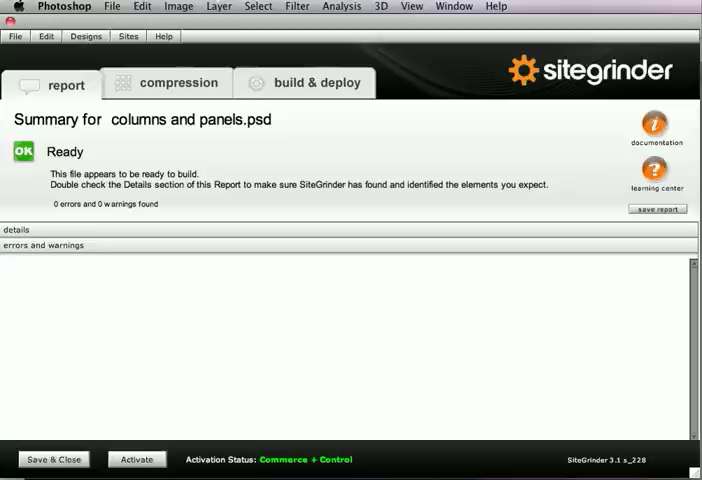
mouse_move(460, 142)
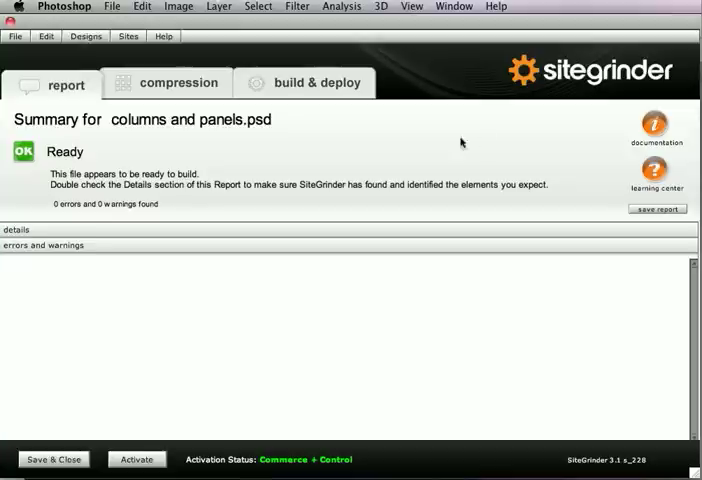
Step: Build the columns and panels page from the build & deploy settings
left_click(316, 82)
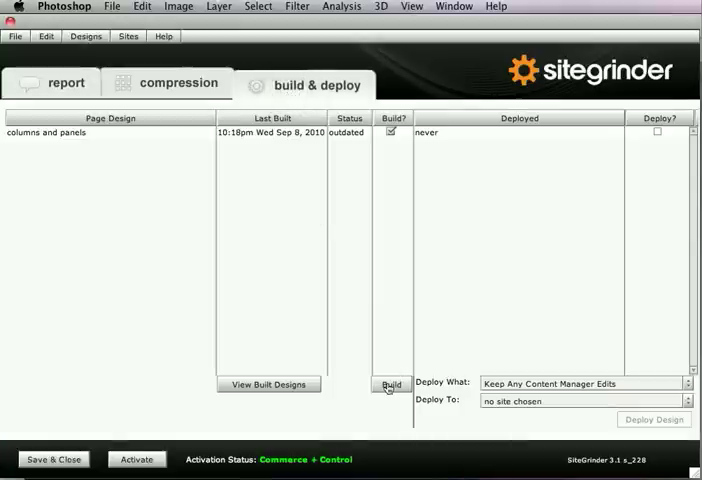
left_click(390, 384)
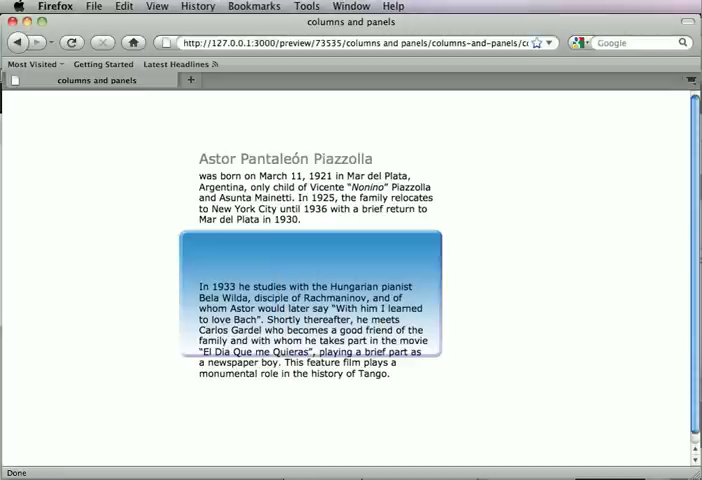
Step: View the built page preview in Firefox with the Piazzolla biography and blue panel
left_click(72, 42)
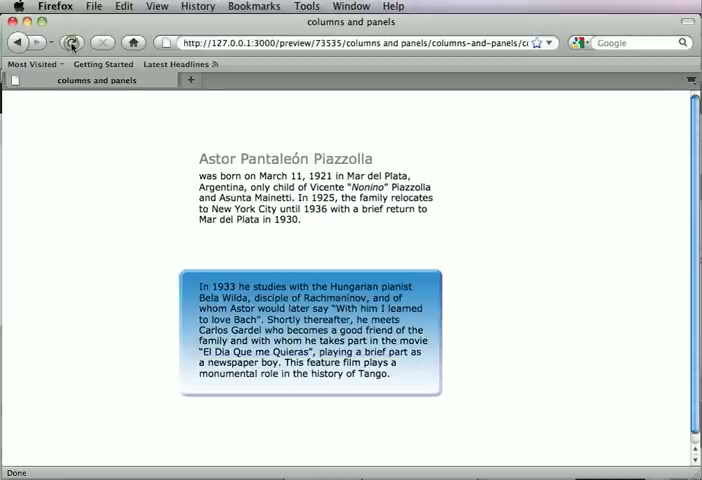